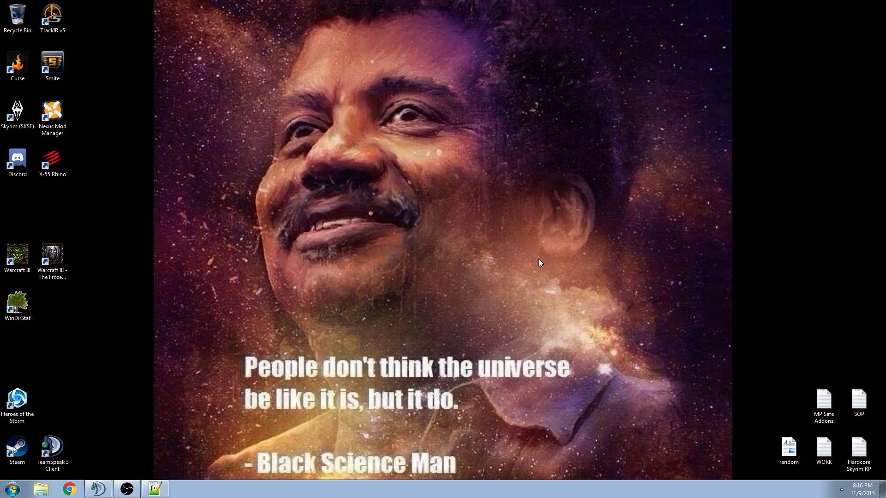
mouse_move(551, 296)
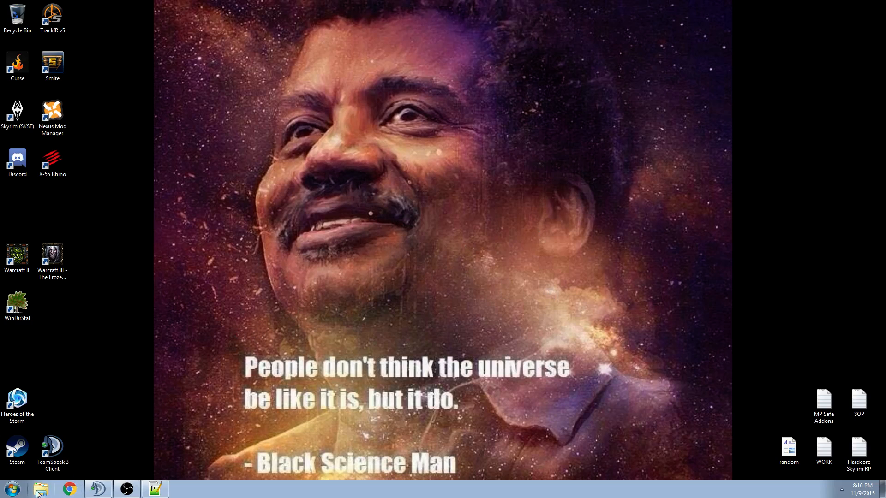
Navigate Explorer to the TakIns_1H.Takistan mission's eos folder and open OpenMe.sqf in Notepad++
left_click(41, 489)
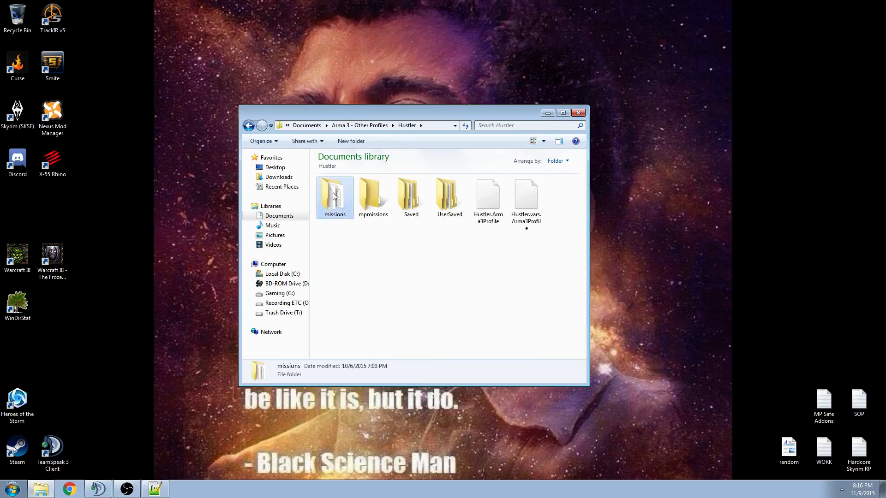
double_click(335, 194)
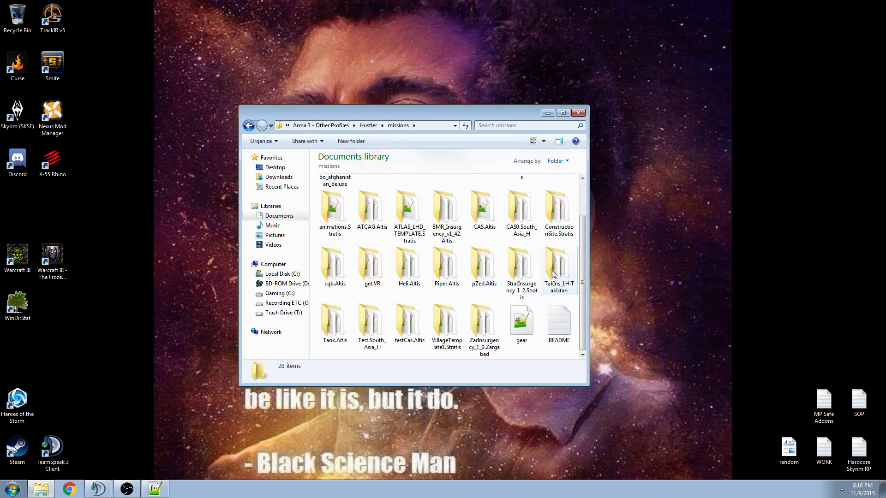
double_click(559, 266)
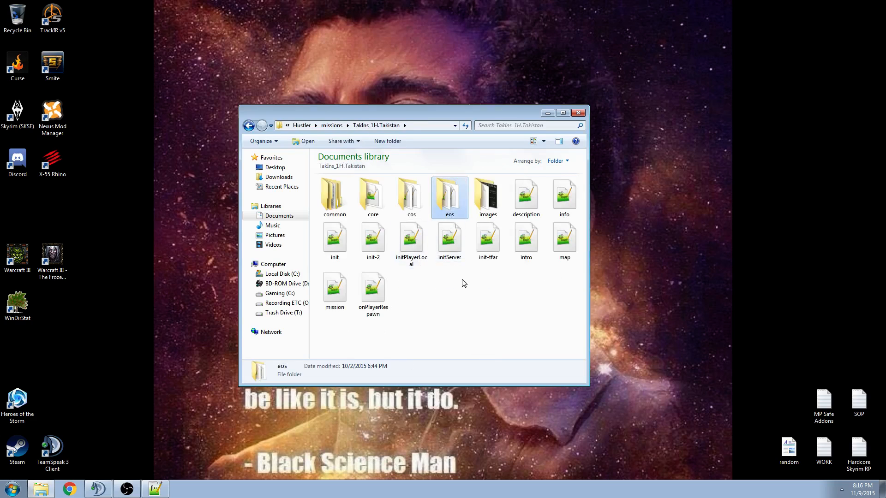
double_click(449, 195)
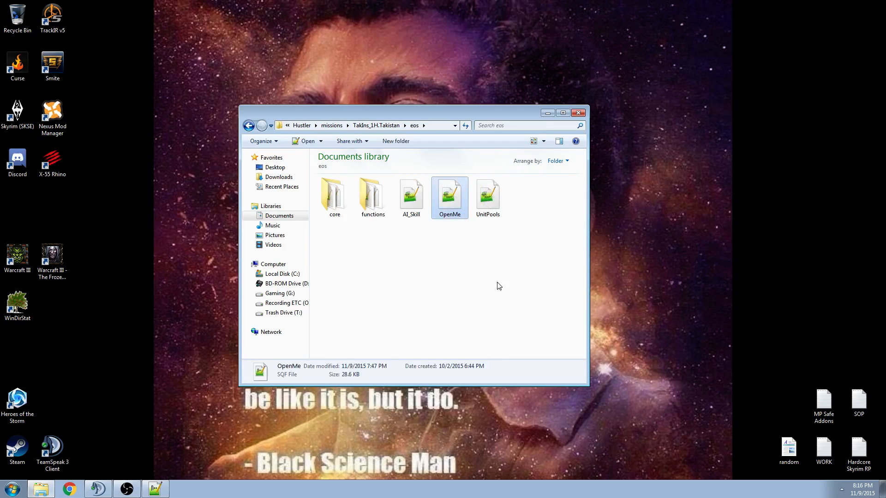
double_click(450, 193)
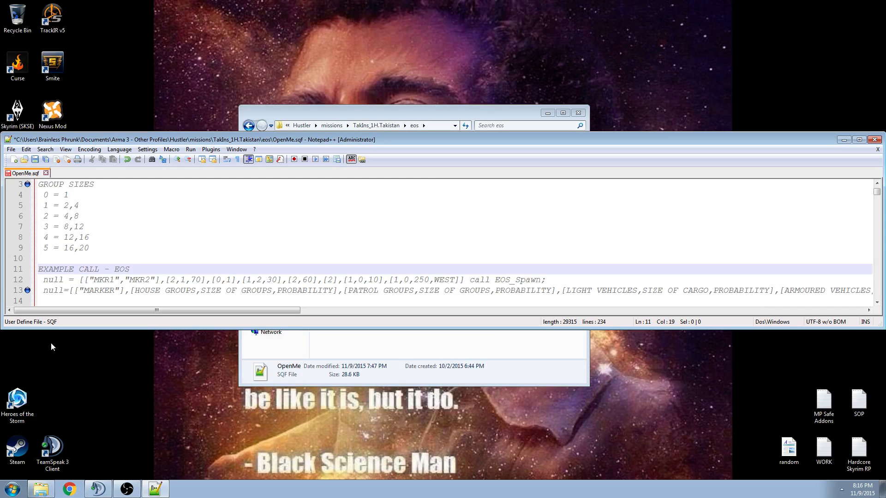
mouse_move(96, 221)
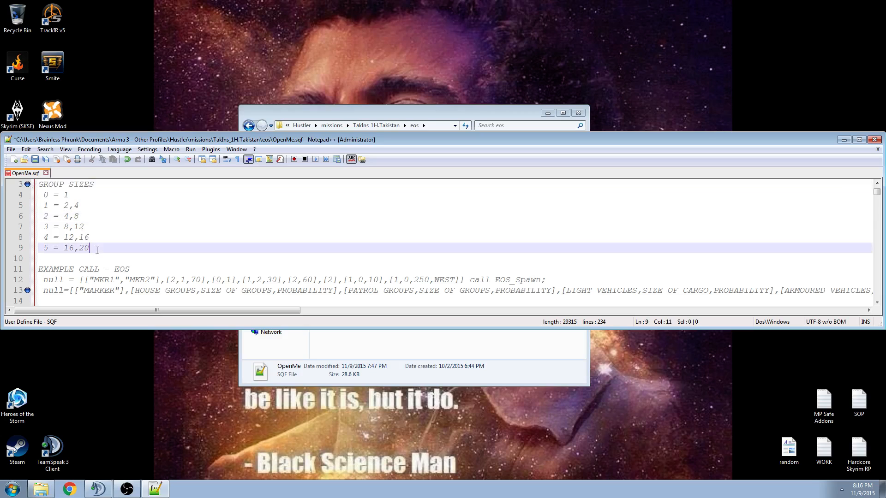
left_click_drag(98, 248, 66, 195)
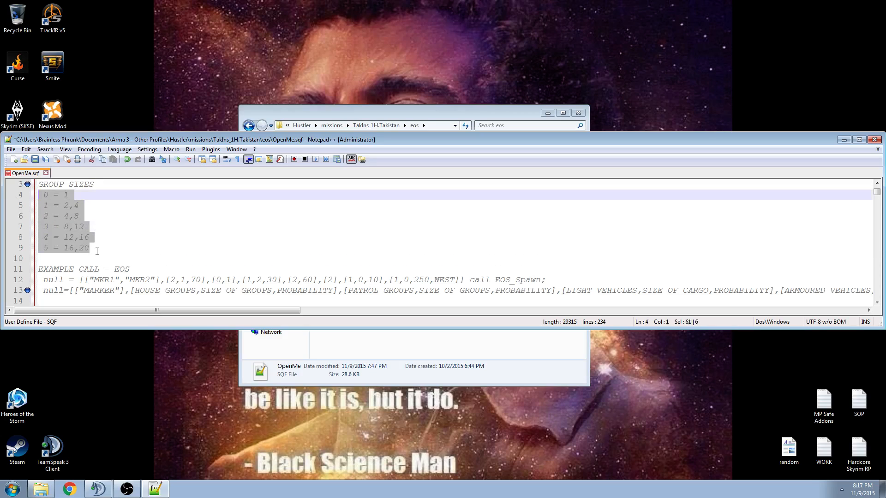
left_click(52, 205)
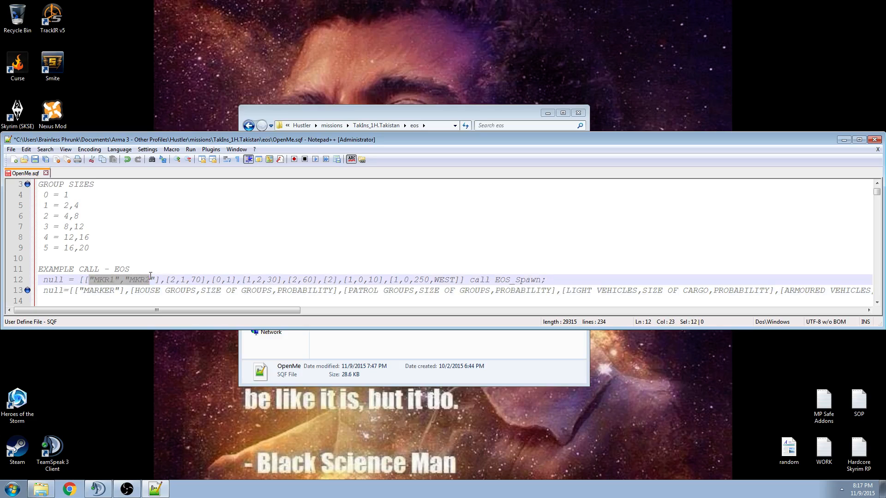
double_click(98, 290)
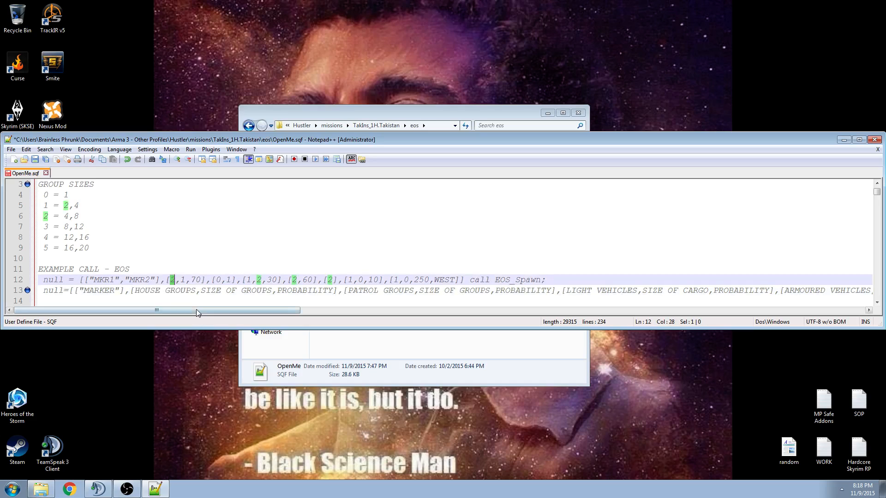
double_click(236, 290)
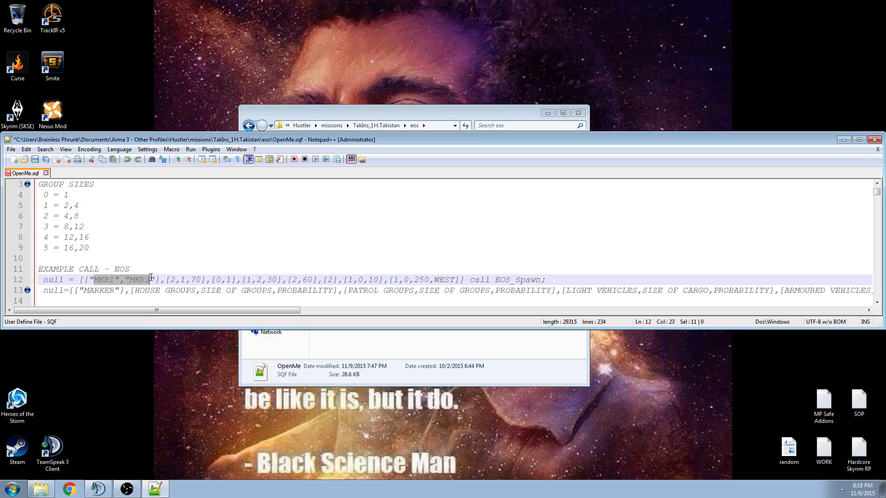
mouse_move(148, 334)
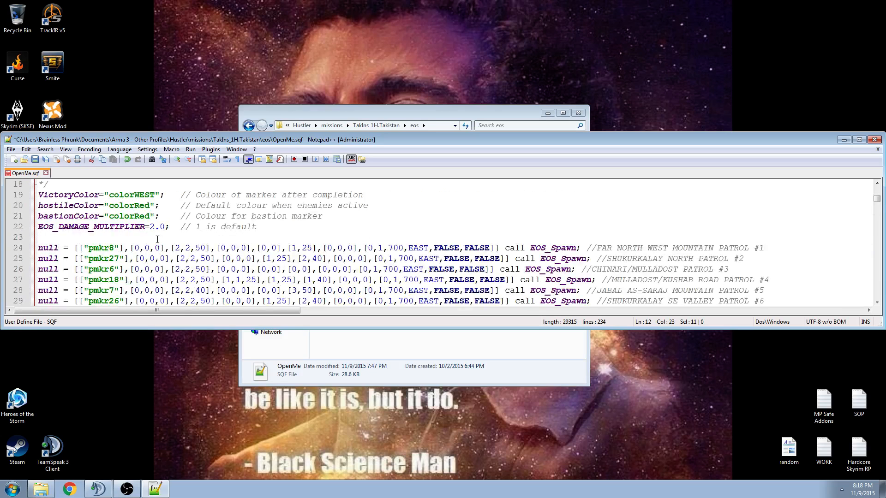
scroll("down", 3)
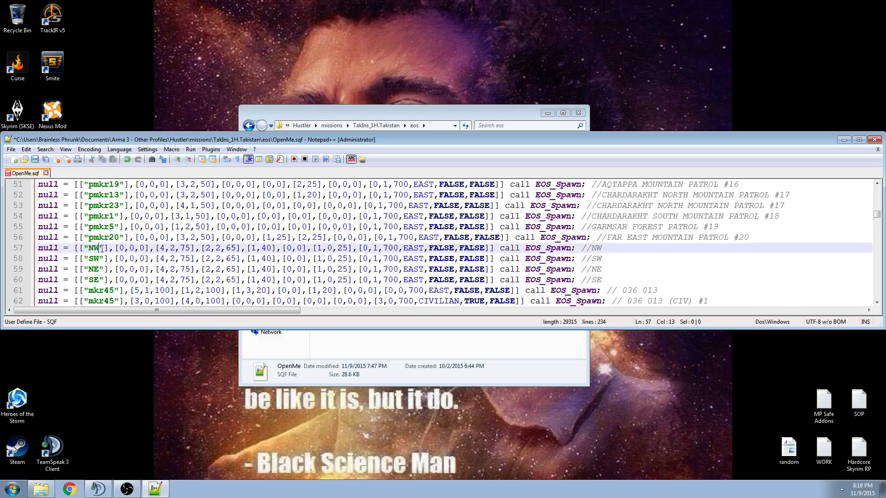
type(",\"\"")
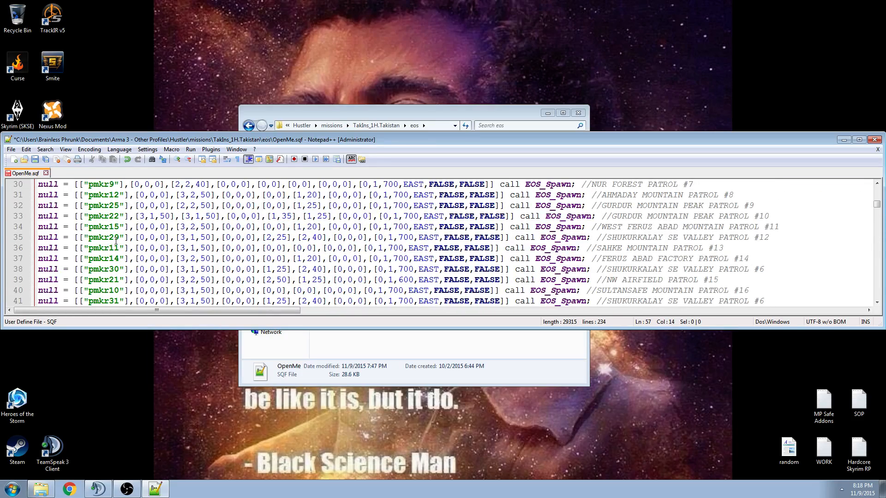
scroll("up", 3)
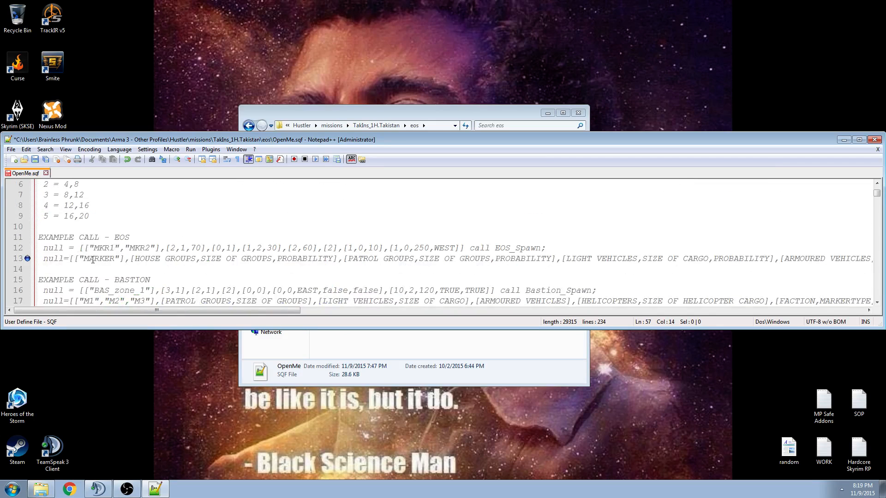
Remove "MKR2" from the example EOS_Spawn call so only MKR1 remains
double_click(99, 258)
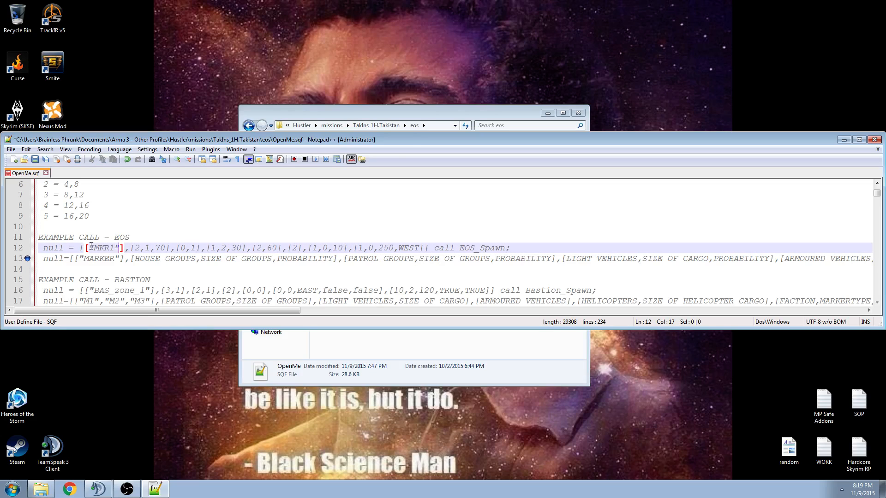
double_click(103, 247)
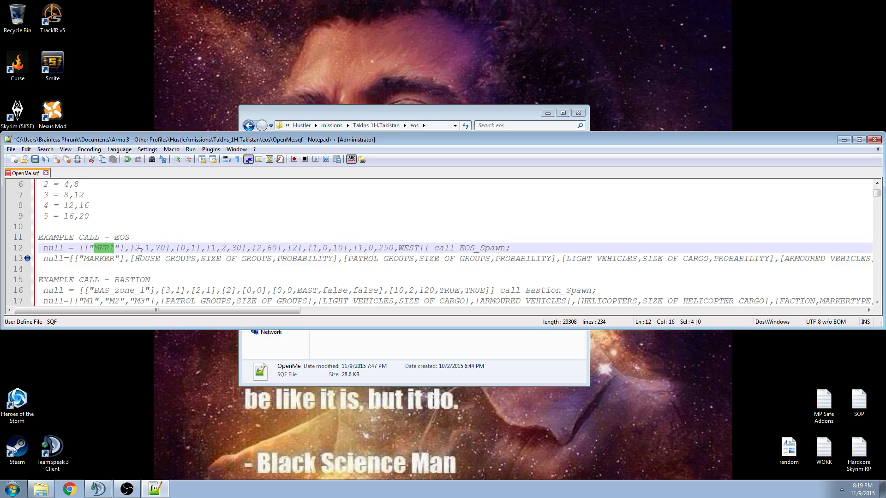
Replace the house-group probability 70 with 100 in the MKR1 example call
left_click(158, 247)
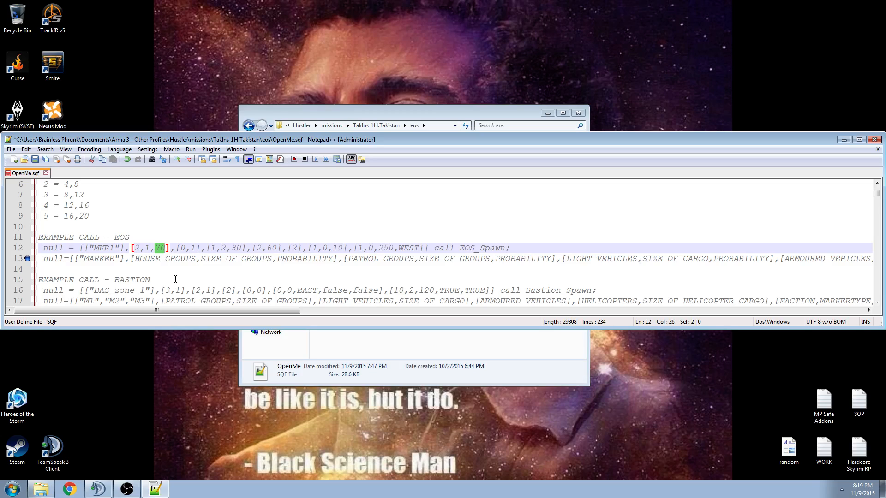
type("100")
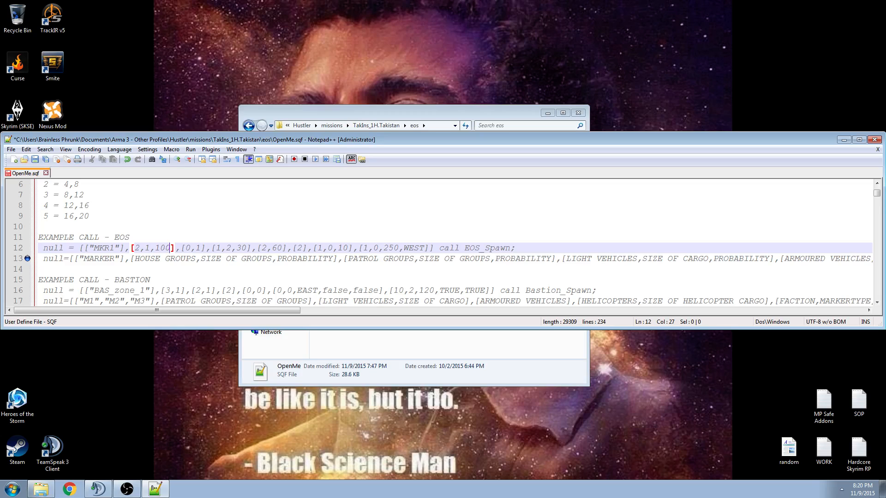
double_click(164, 248)
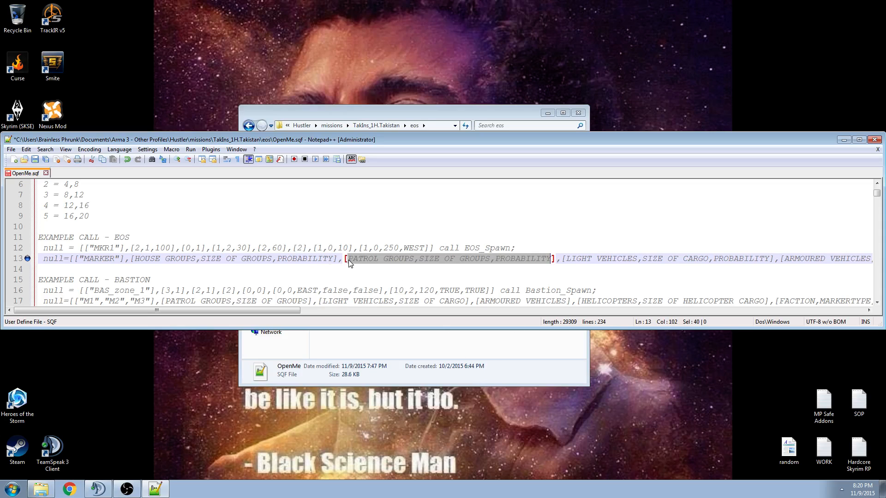
Review the patrol groups description against line 12 to replace [0,1] with [2,1,100]
left_click(192, 247)
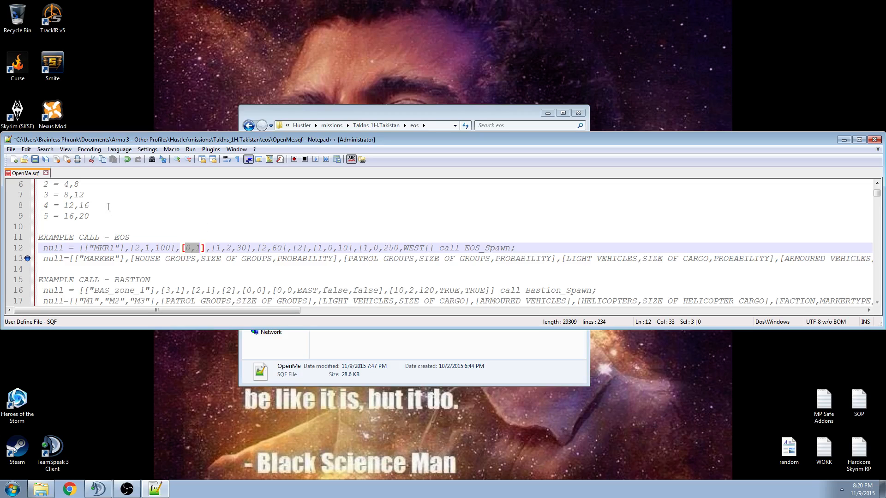
double_click(102, 248)
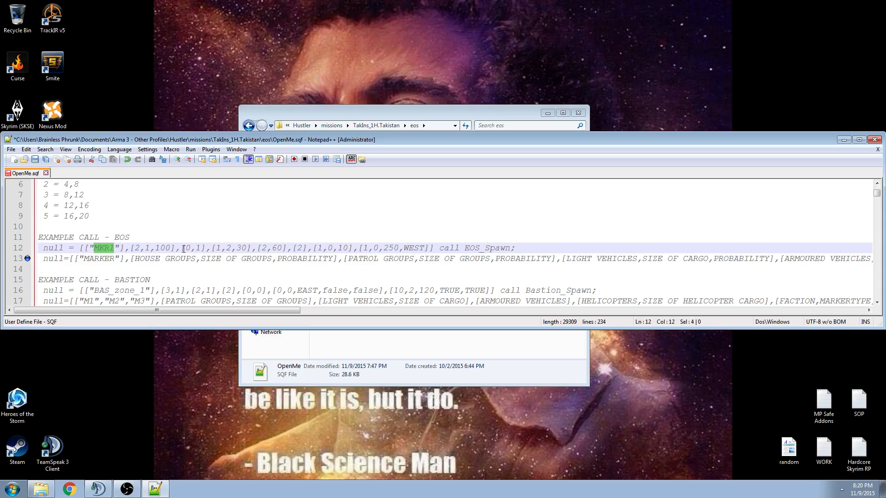
left_click(271, 248)
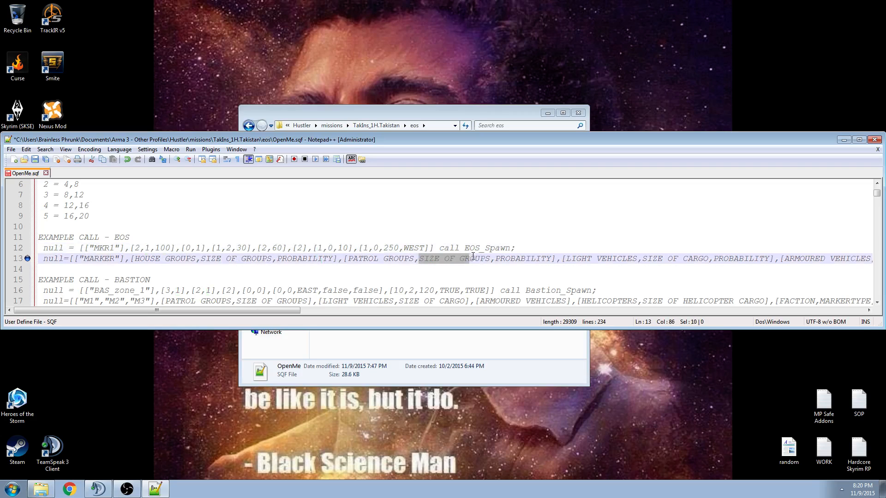
double_click(521, 258)
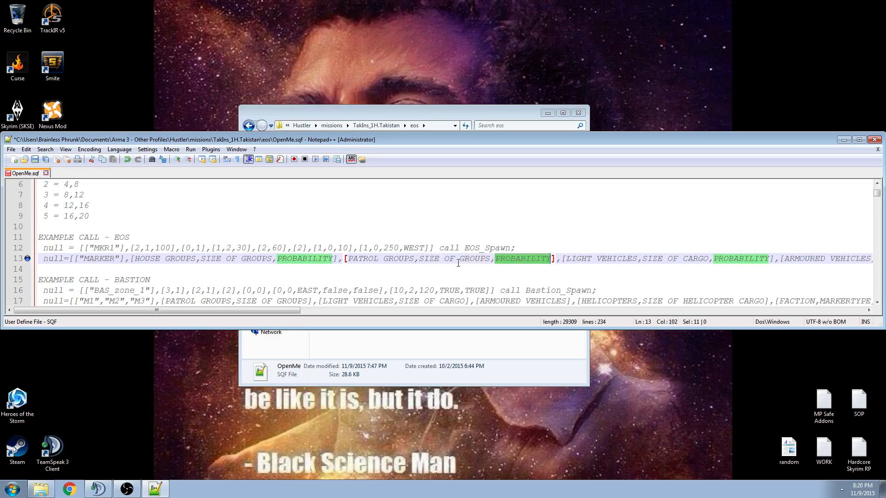
left_click_drag(345, 259, 552, 259)
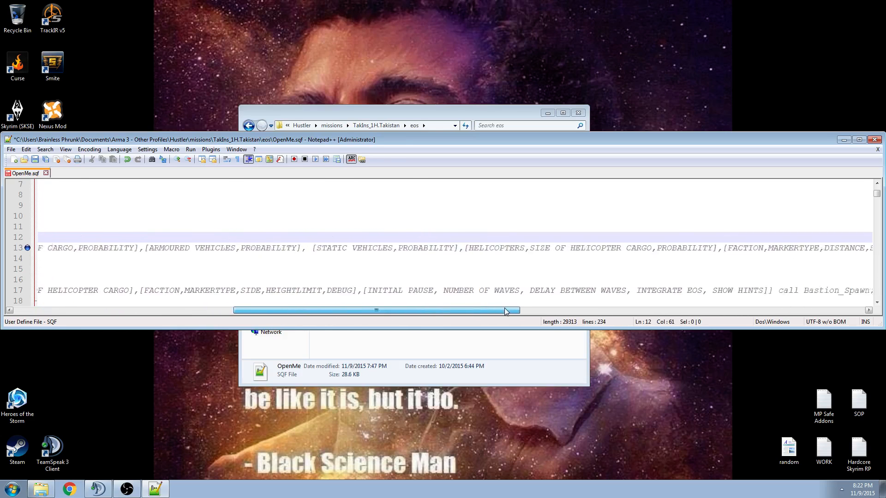
Change the static vehicles entry of the MKR1 call from [2] to [2,100]
left_click_drag(506, 310, 376, 310)
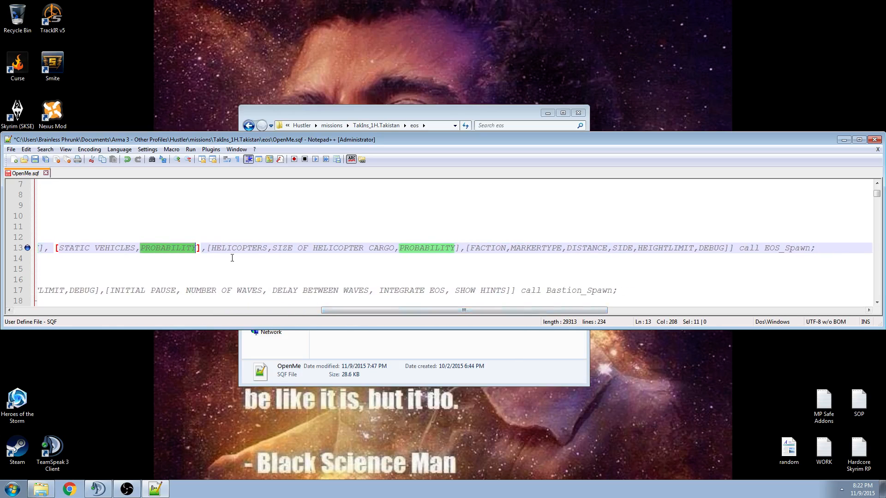
double_click(239, 248)
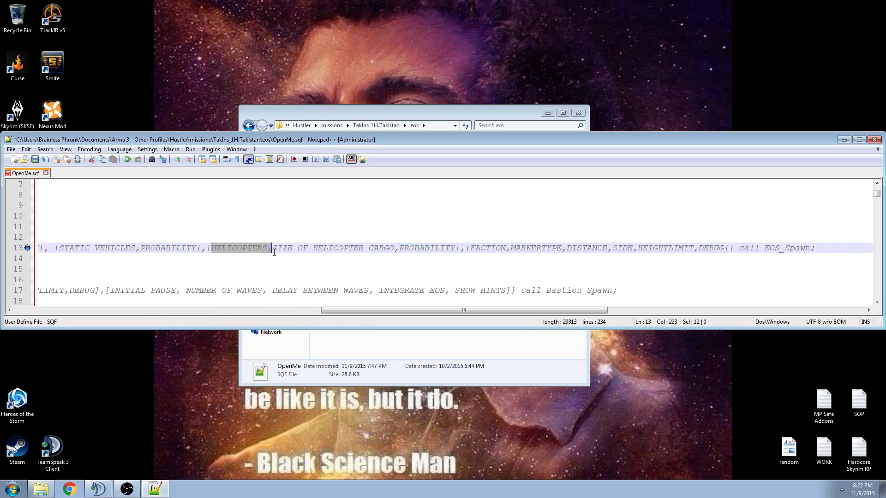
left_click_drag(464, 310, 317, 310)
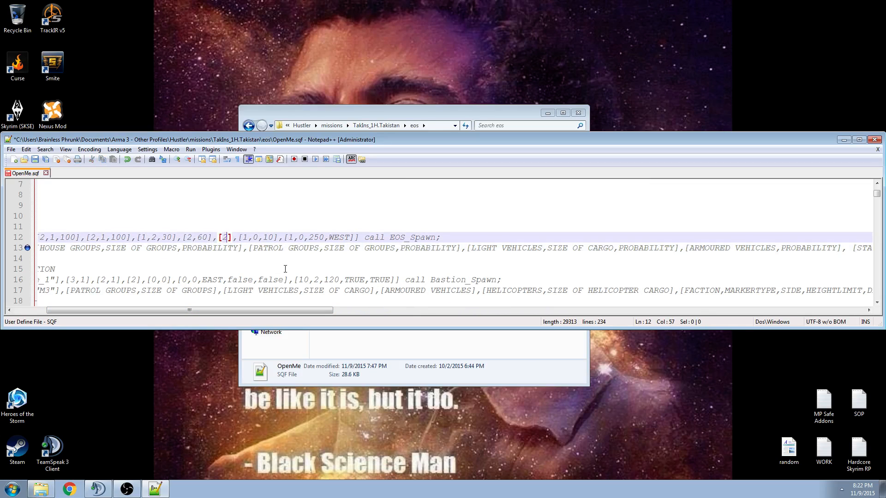
type(",")
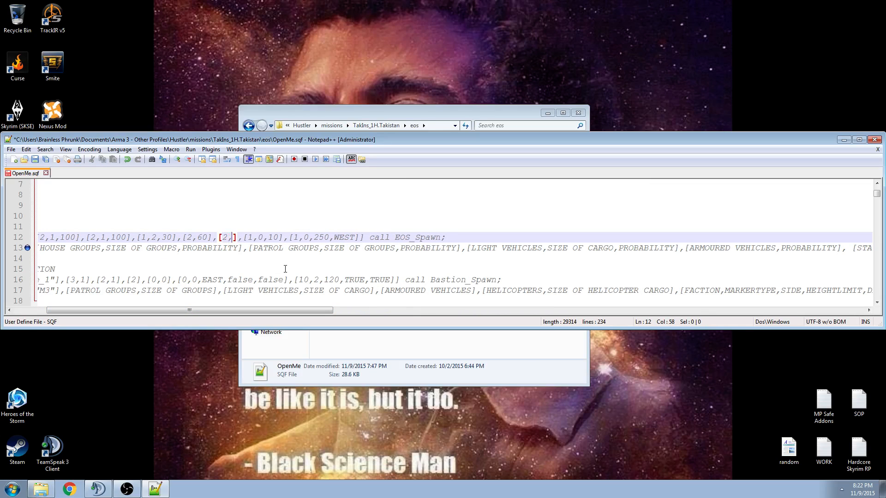
type("100")
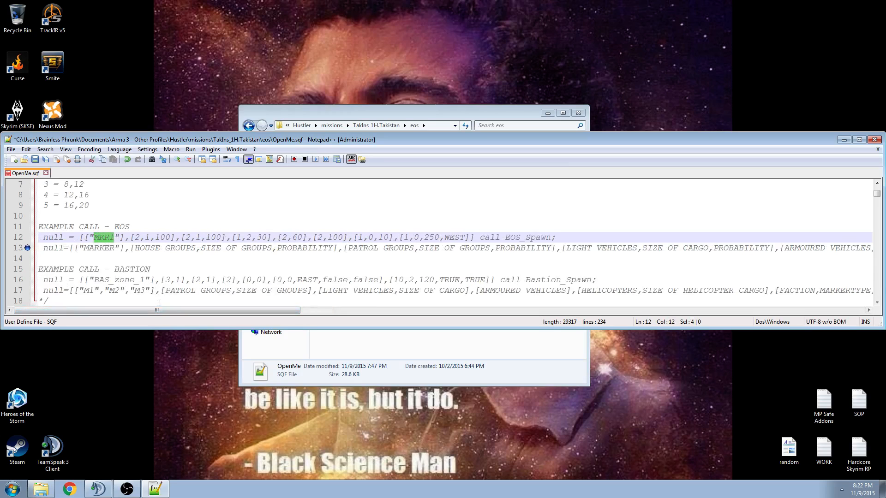
left_click_drag(158, 310, 330, 310)
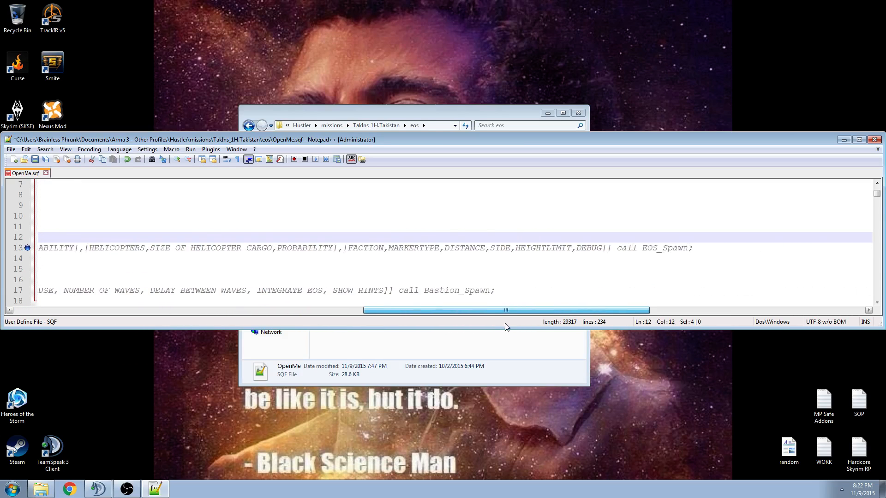
Append ,FALSE after WEST in the MKR1 call to supply the missing height-limit/debug parameter
left_click_drag(505, 310, 501, 310)
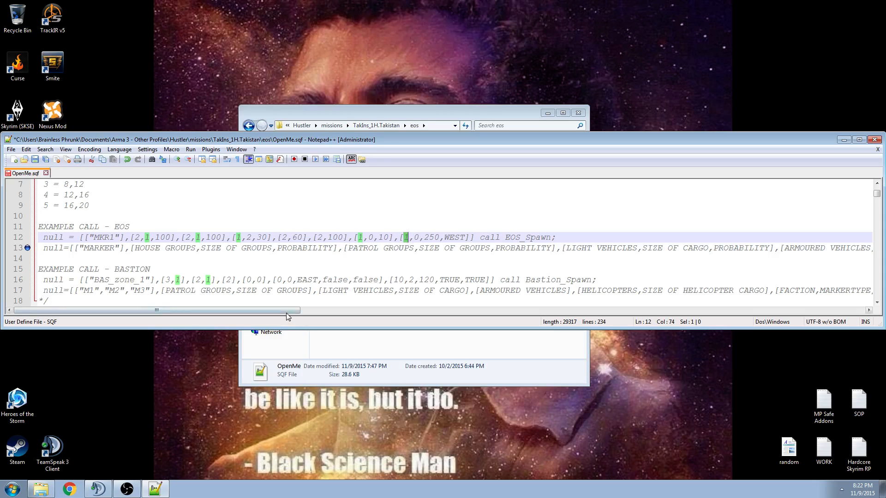
left_click_drag(157, 310, 523, 310)
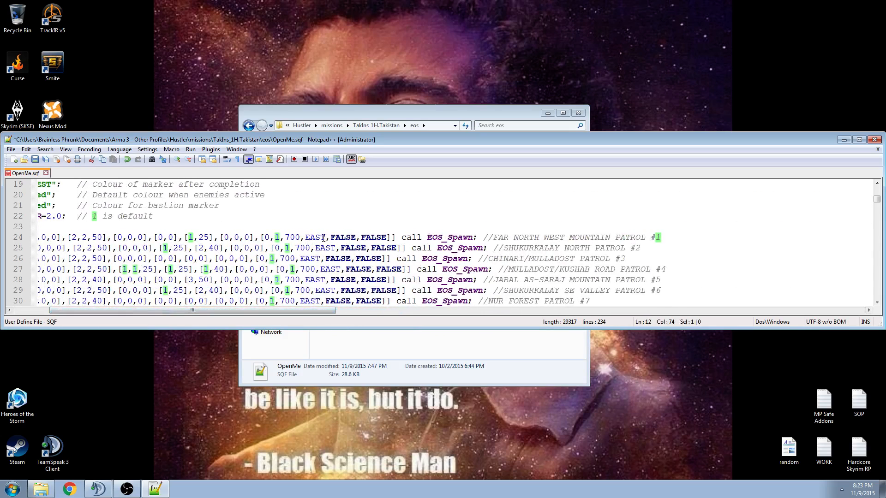
left_click(343, 237)
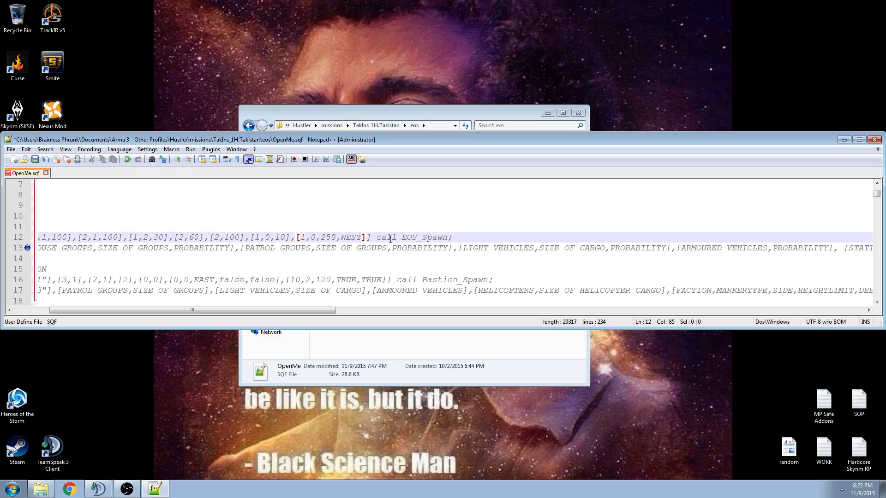
type(",FALSE")
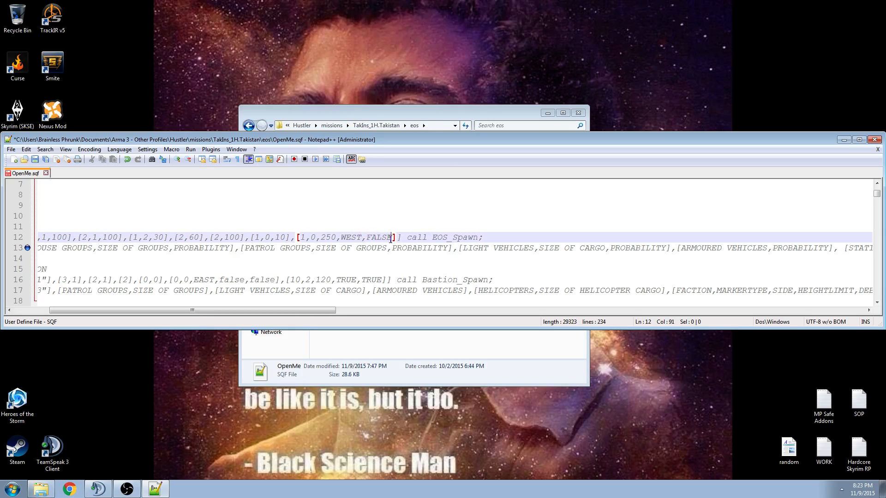
scroll("down", 3)
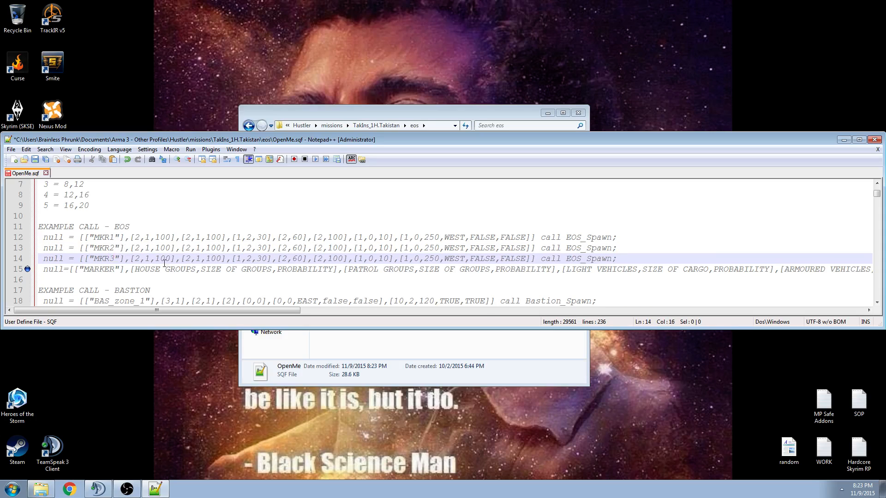
Set the MKR2 call's house group count to 3, giving [3,3,100]
left_click(139, 248)
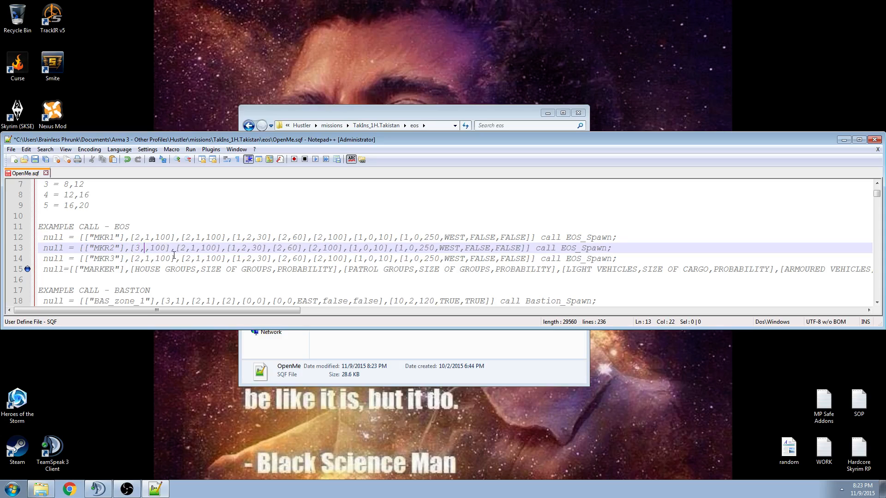
type("3")
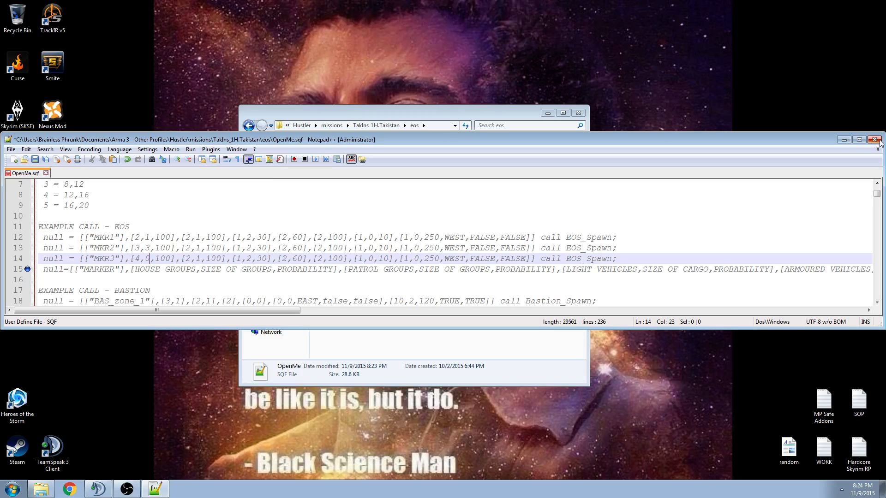
Close Notepad++ to return to the Windows desktop
left_click(879, 140)
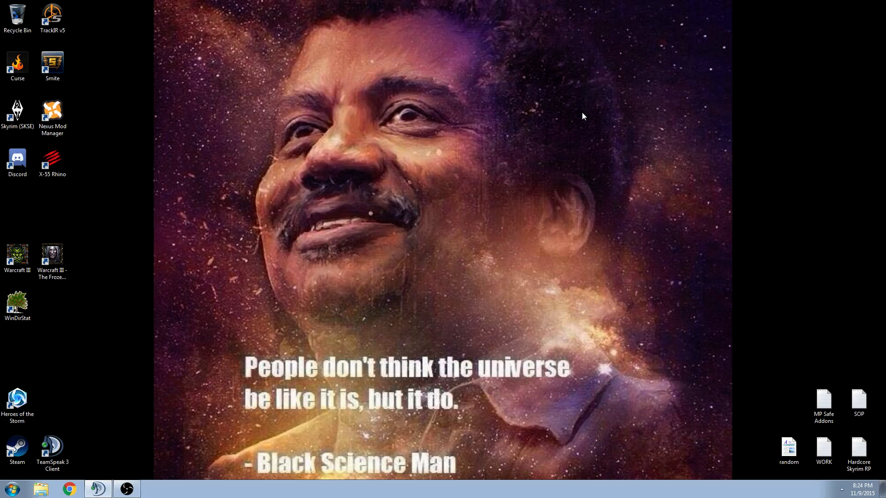
mouse_move(567, 141)
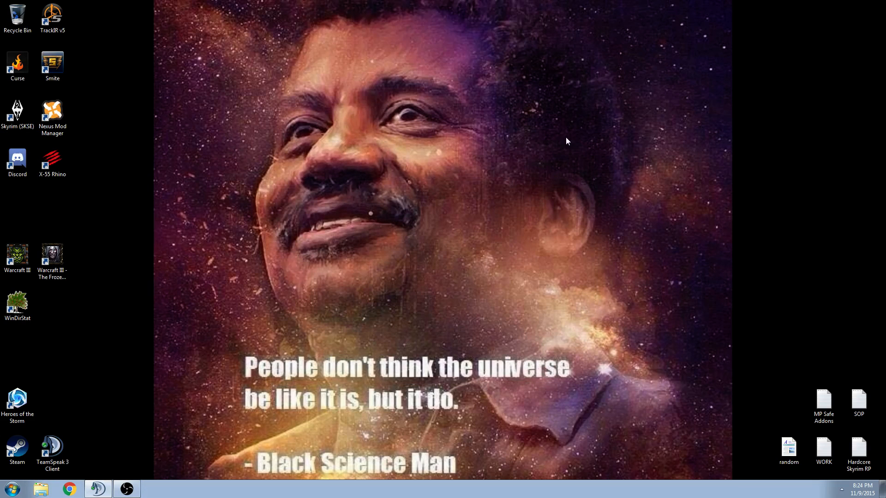